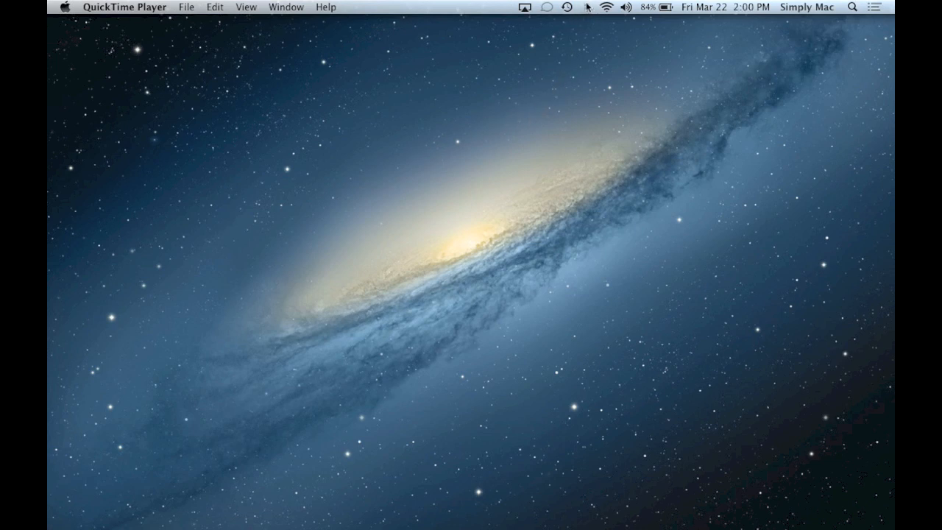
# Reveal the Bluetooth status menu from the menu bar icon
pyautogui.click(586, 6)
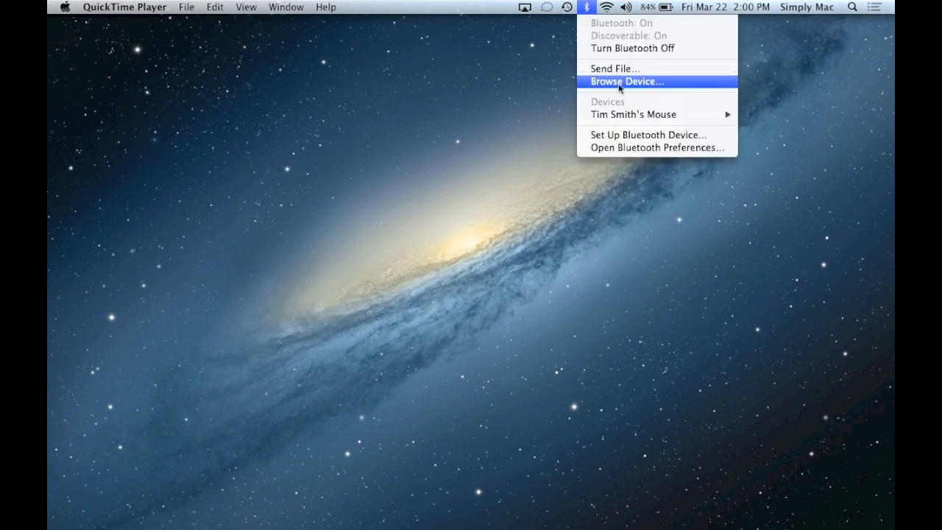
pyautogui.moveTo(632, 115)
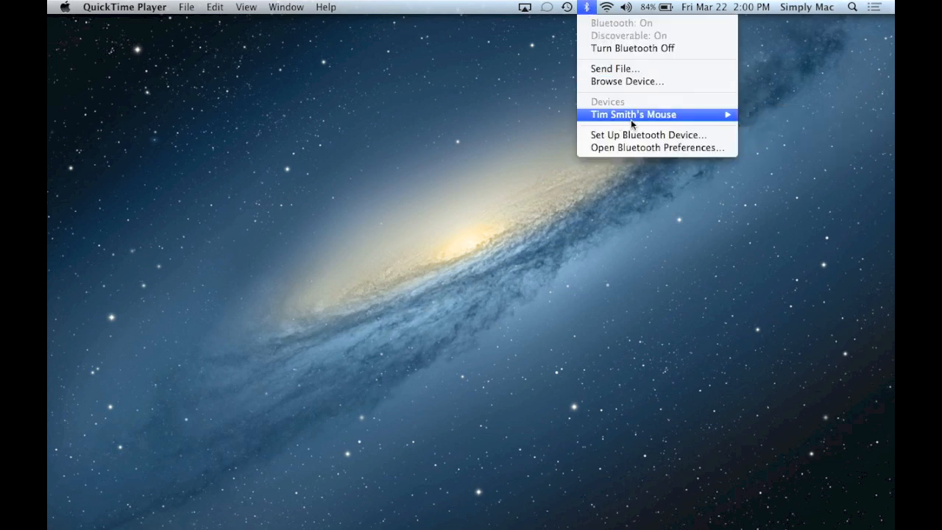
pyautogui.moveTo(640, 147)
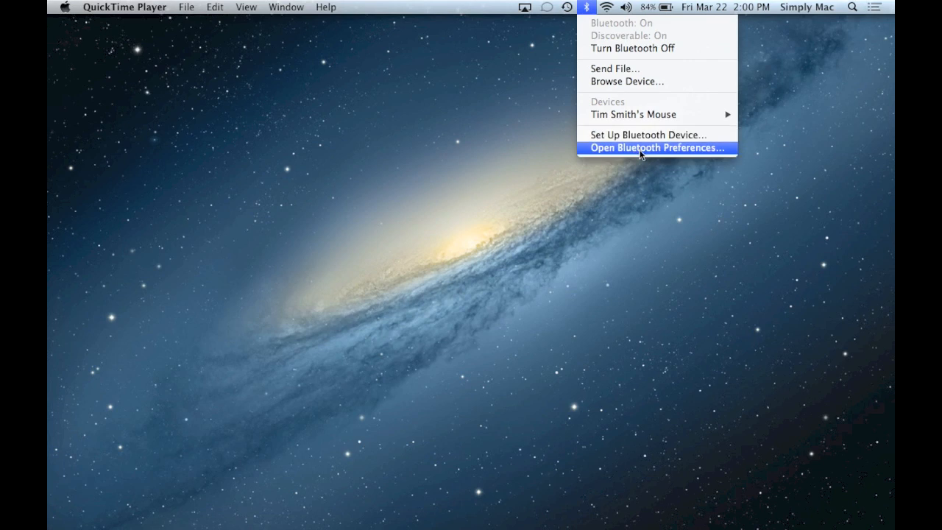
# Go to the full Bluetooth pane via Open Bluetooth Preferences
pyautogui.click(655, 148)
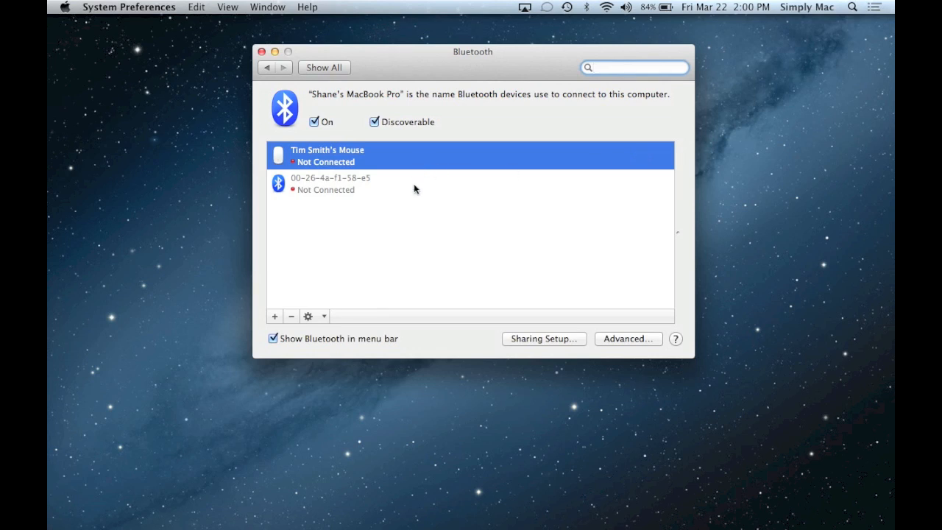
pyautogui.moveTo(433, 182)
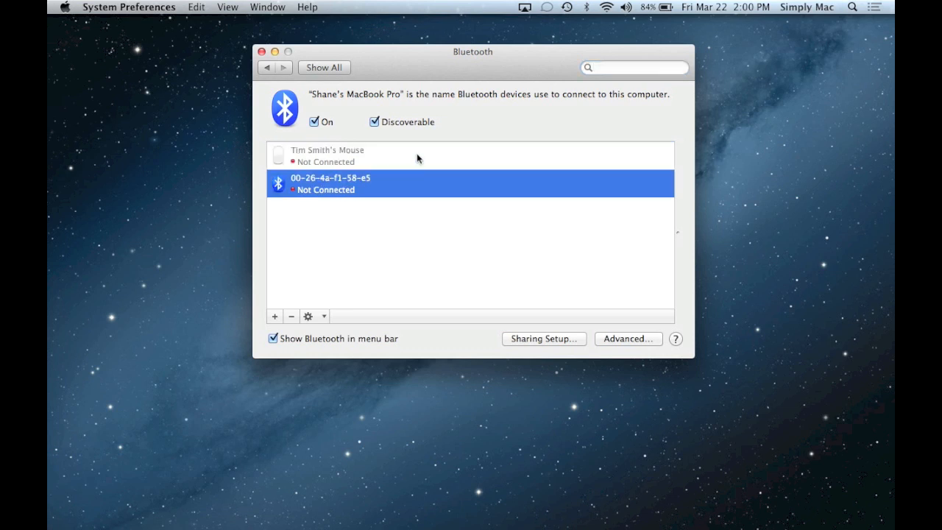
pyautogui.moveTo(330, 232)
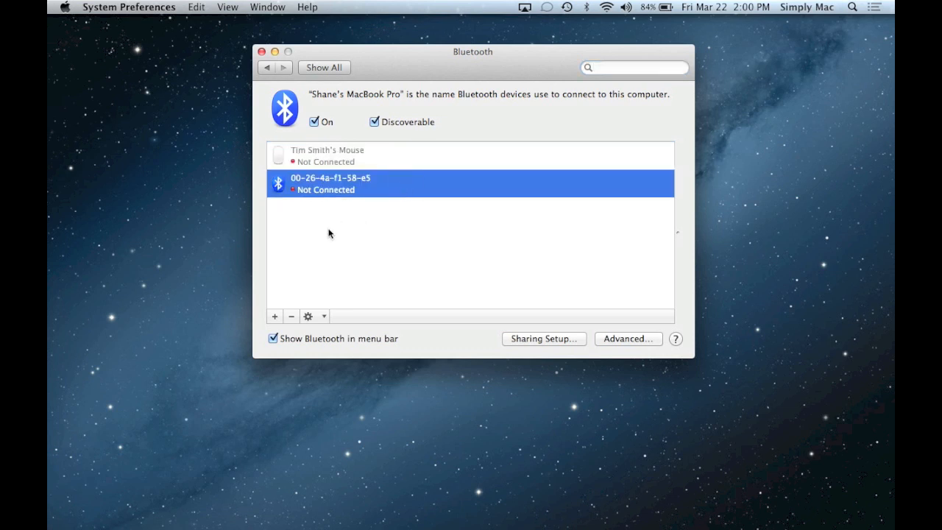
pyautogui.moveTo(288, 324)
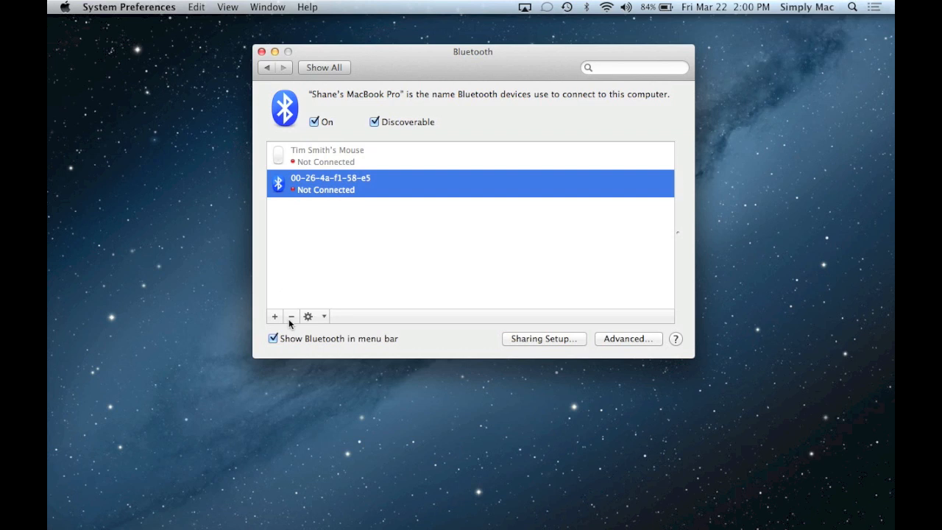
# Remove the unused 00-26-4a-f1-58-e5 device, leaving only Tim Smith's Mouse
pyautogui.click(291, 317)
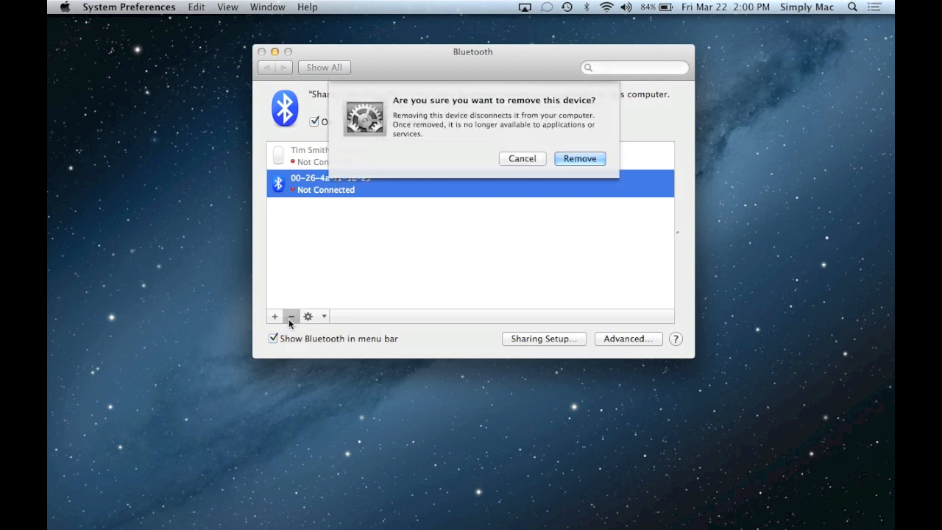
pyautogui.moveTo(580, 165)
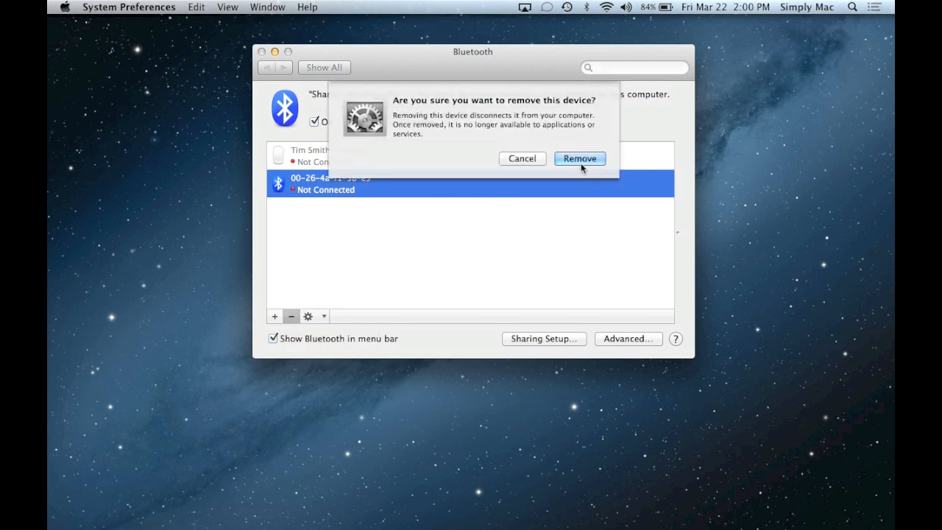
pyautogui.click(580, 159)
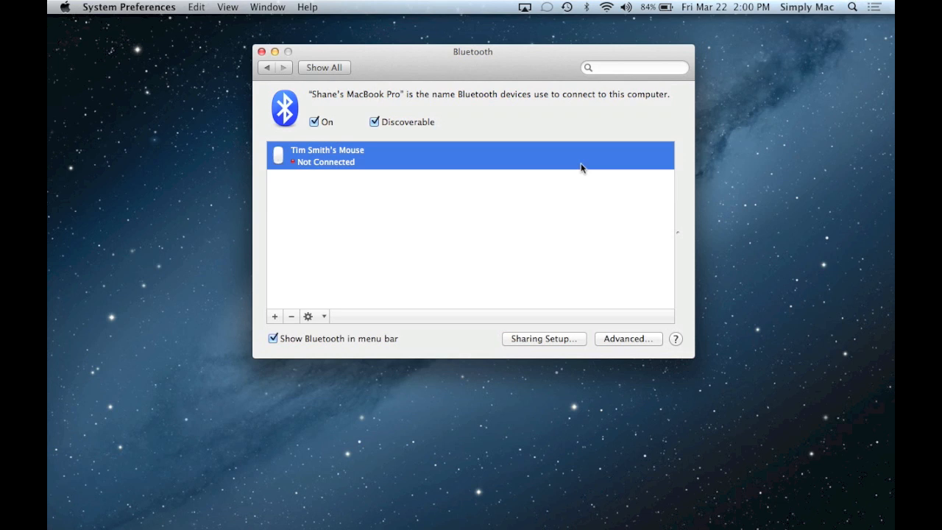